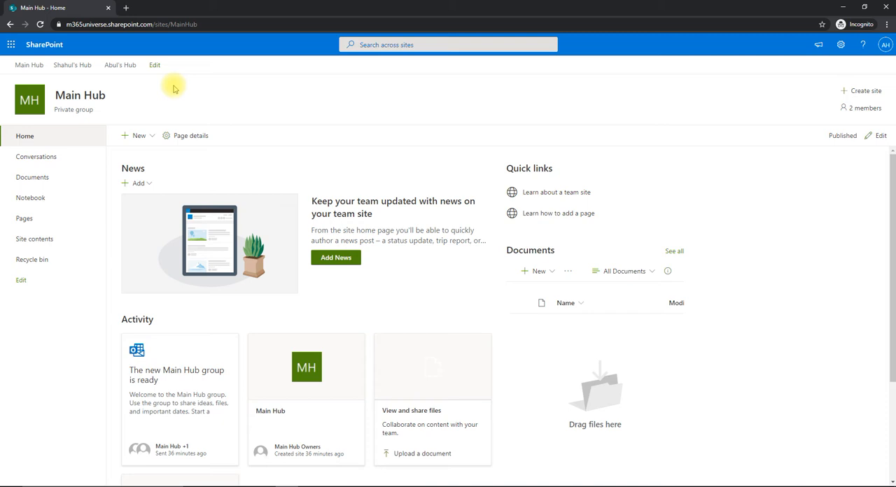
mouse_move(220, 111)
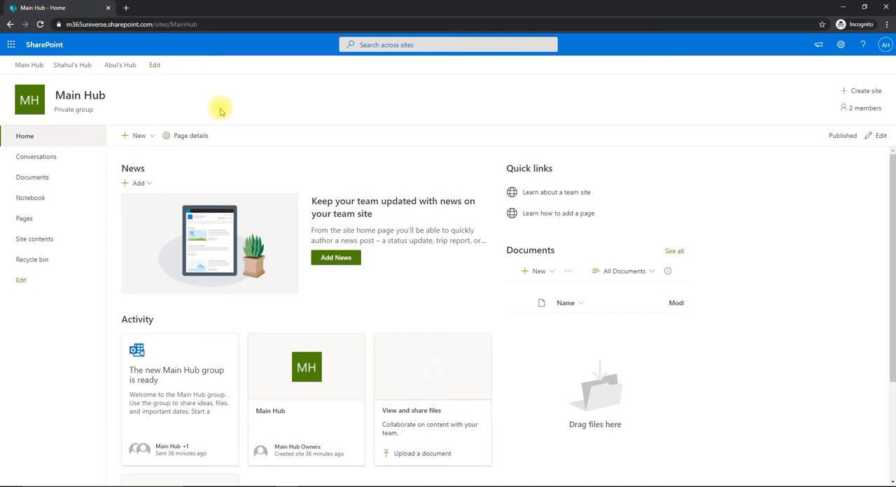
mouse_move(29, 65)
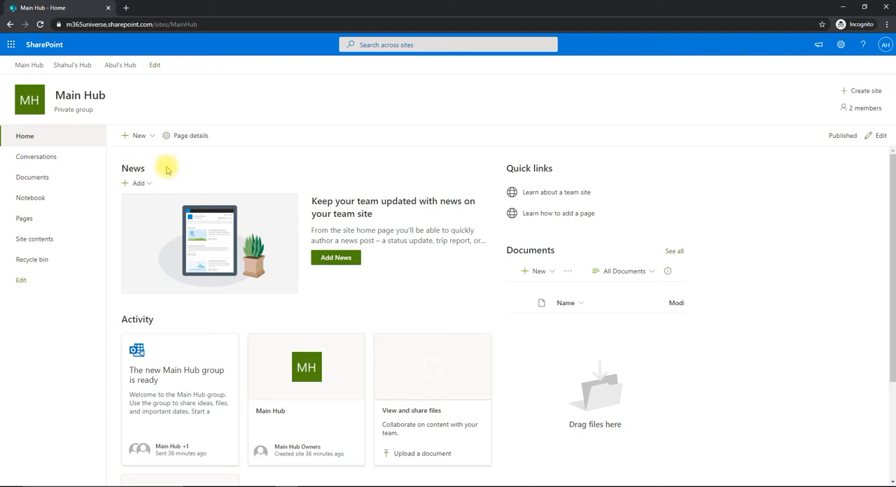
mouse_move(120, 65)
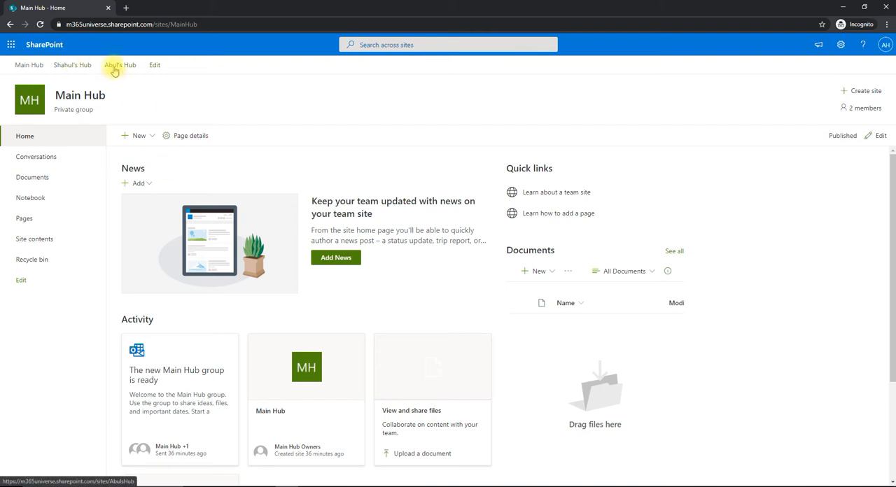
mouse_move(72, 64)
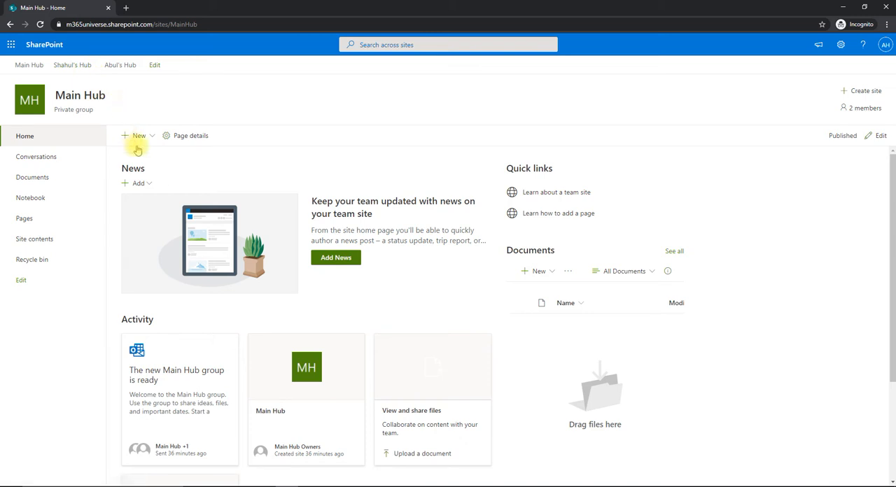
mouse_move(552, 234)
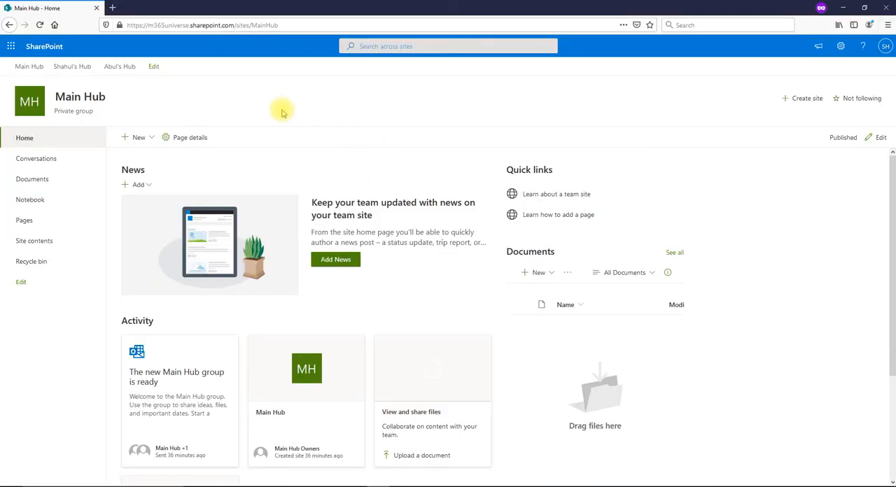
mouse_move(29, 66)
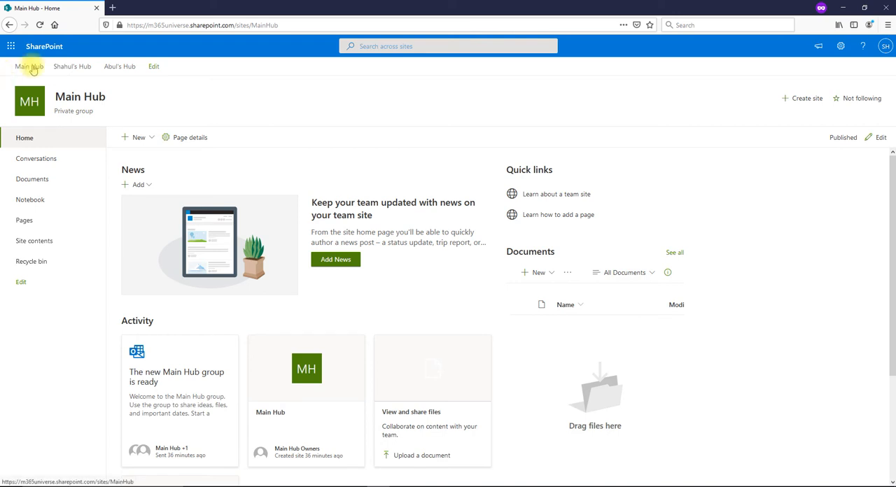
mouse_move(108, 76)
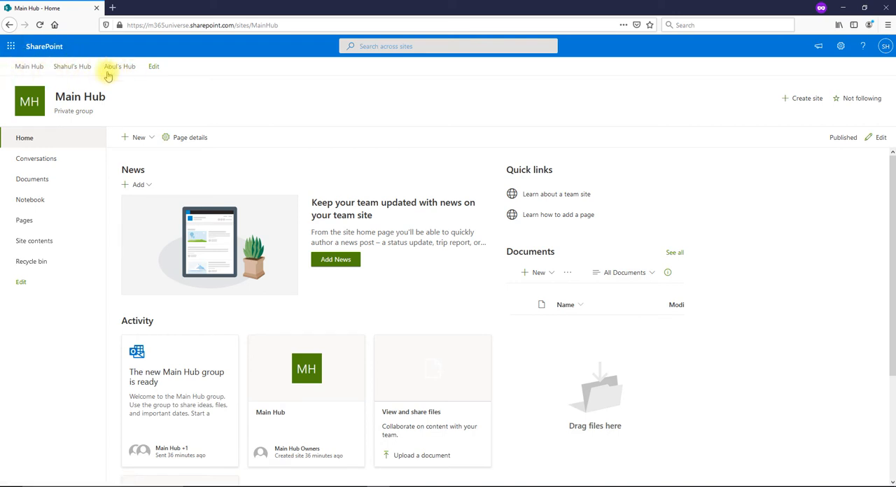
mouse_move(87, 78)
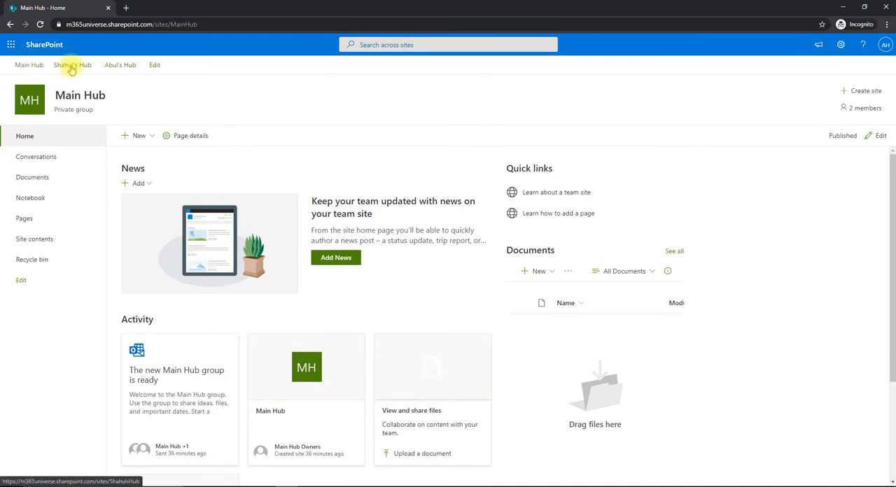
Step: As the hub owner in Chrome, open Abul's Hub and return to Main Hub
click(72, 65)
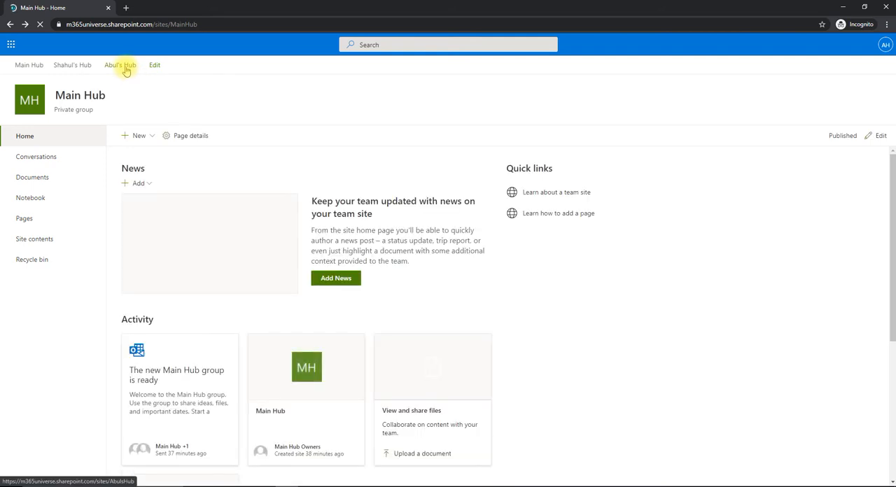
click(119, 65)
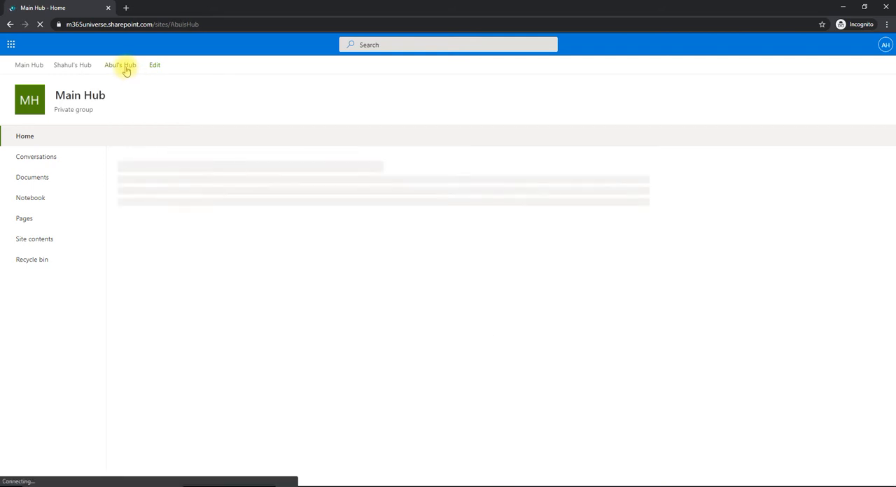
click(119, 64)
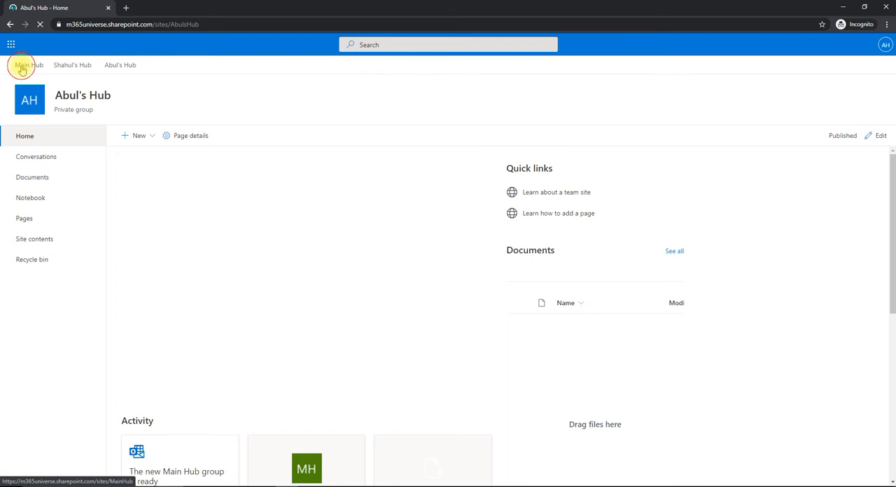
click(29, 65)
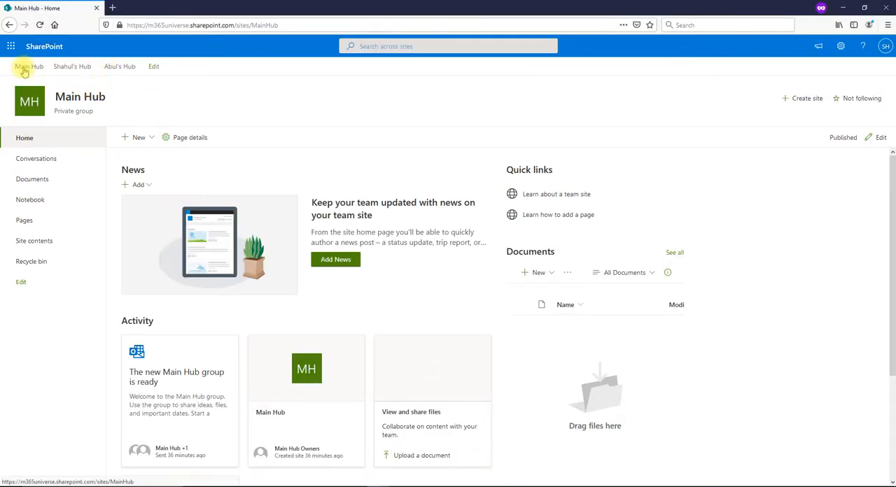
Step: As the second user in Firefox, open Shahul's Hub, try Abul's Hub, and leave the access-denied page
click(72, 66)
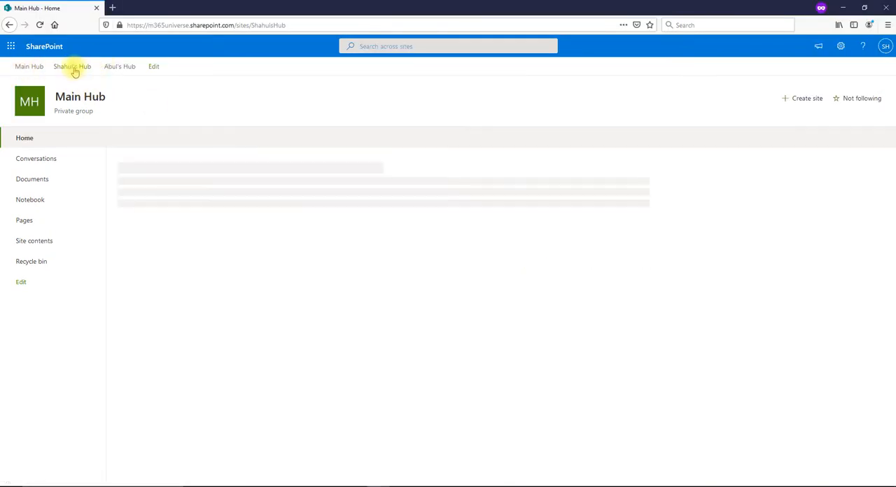
click(72, 66)
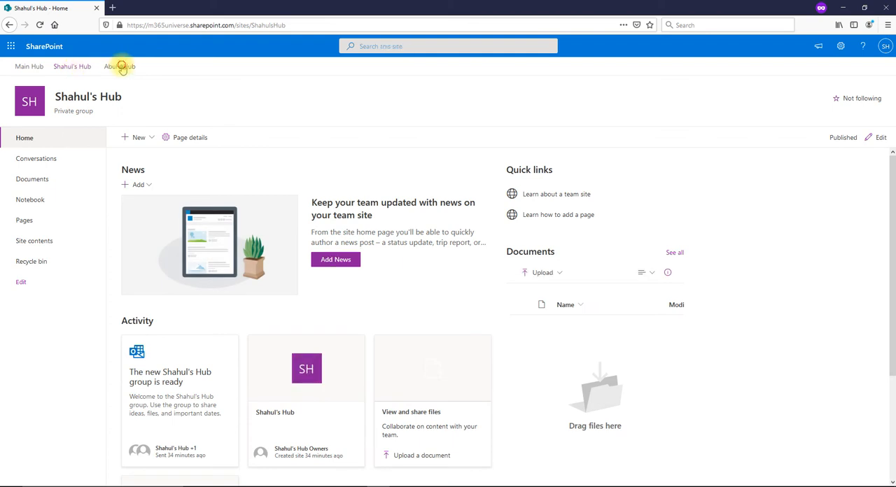
click(119, 66)
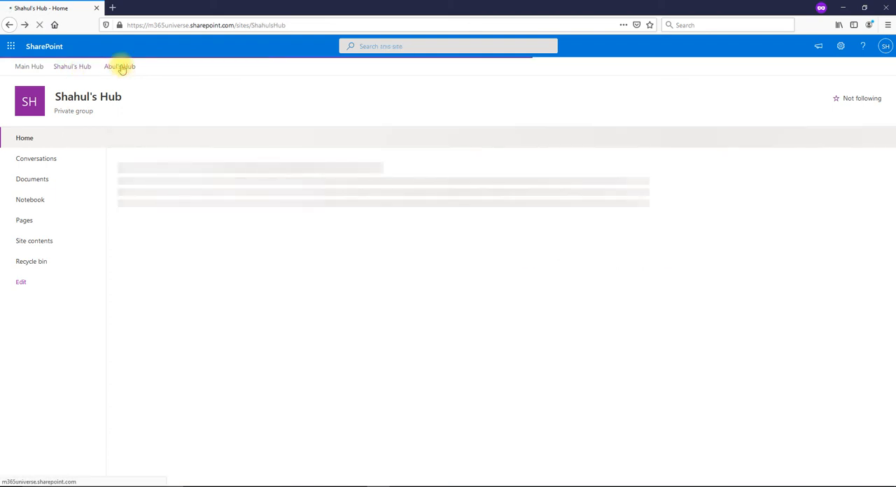
click(119, 66)
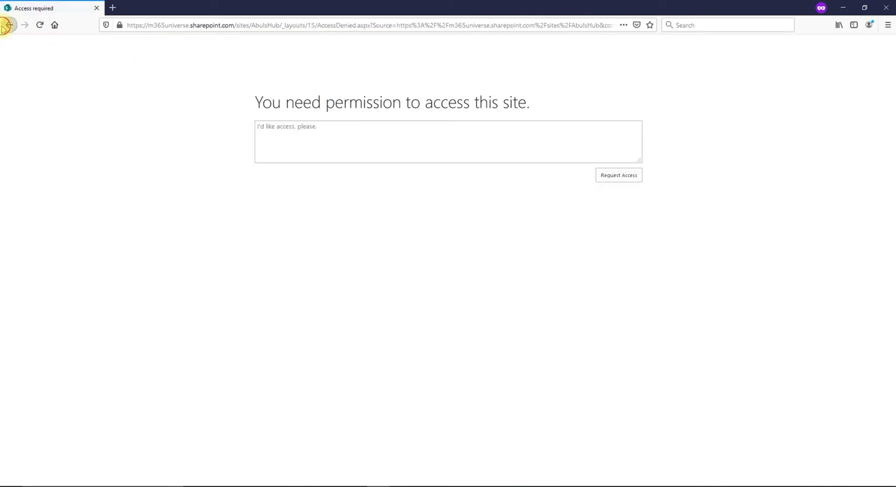
click(9, 25)
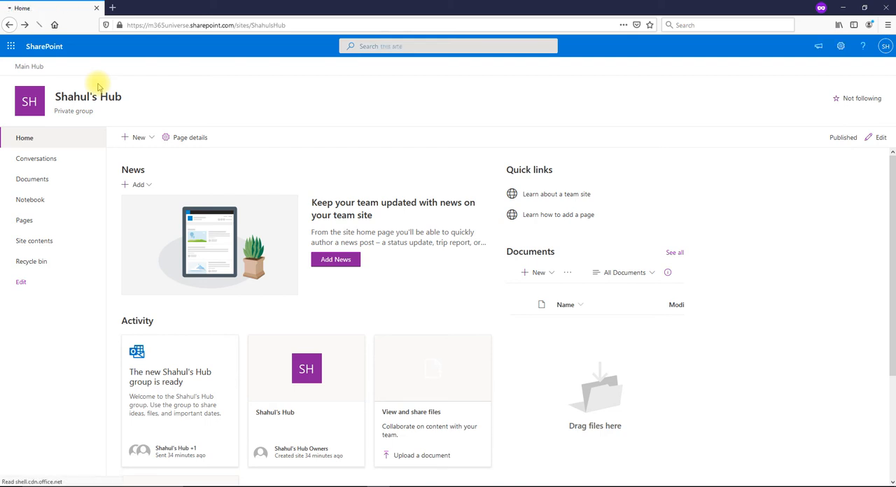
Step: Go back to the Main Hub home page in the Chrome incognito window
click(29, 65)
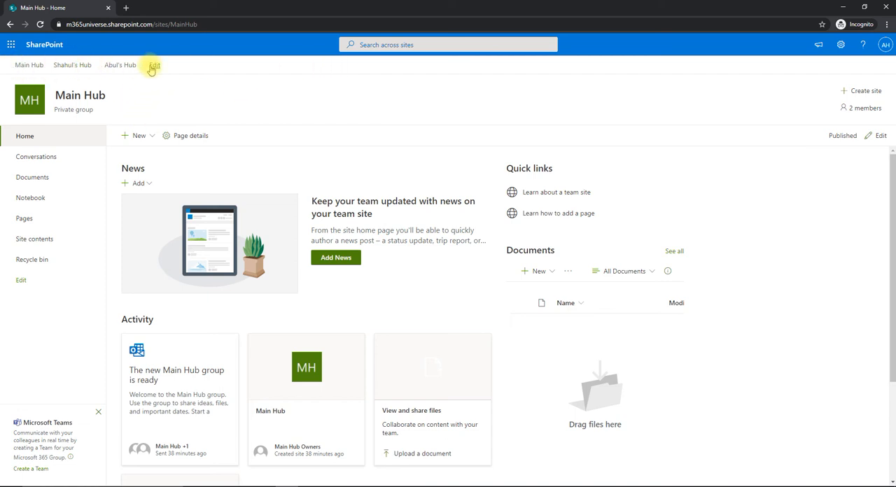
Step: Open Main Hub's navigation editor and view the Abul's Hub link settings, then cancel unchanged
click(154, 66)
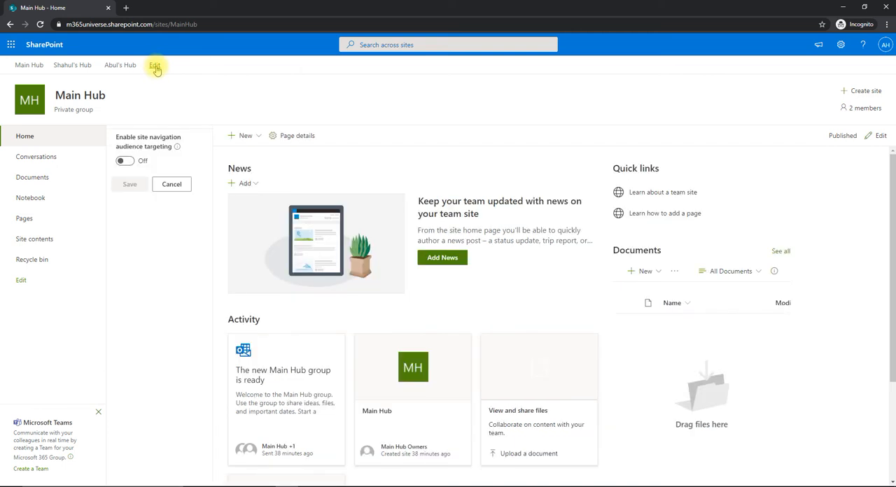
click(154, 64)
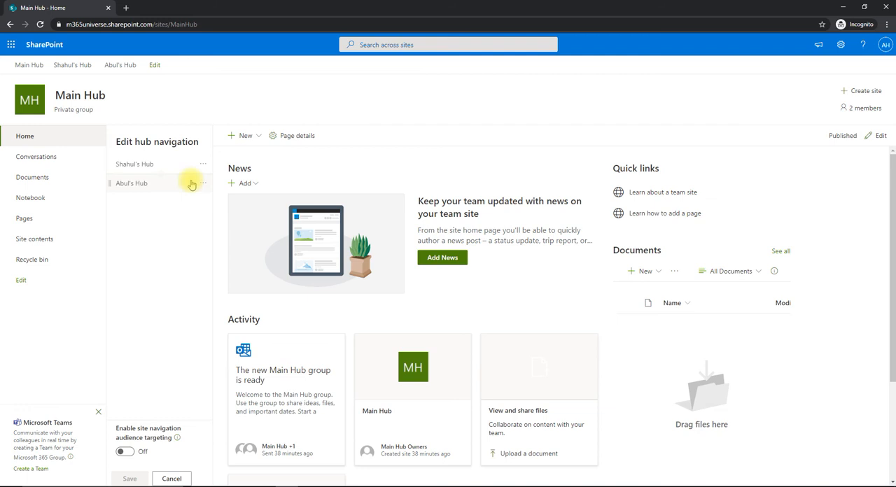
click(203, 183)
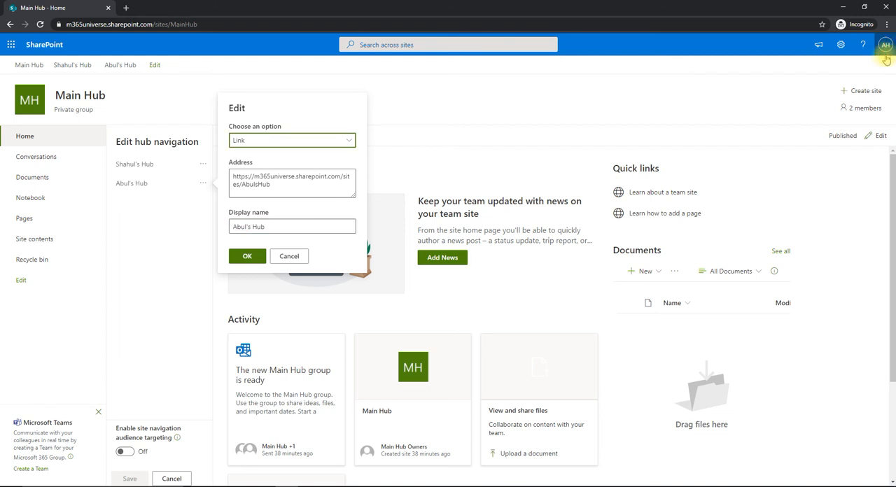
mouse_move(216, 171)
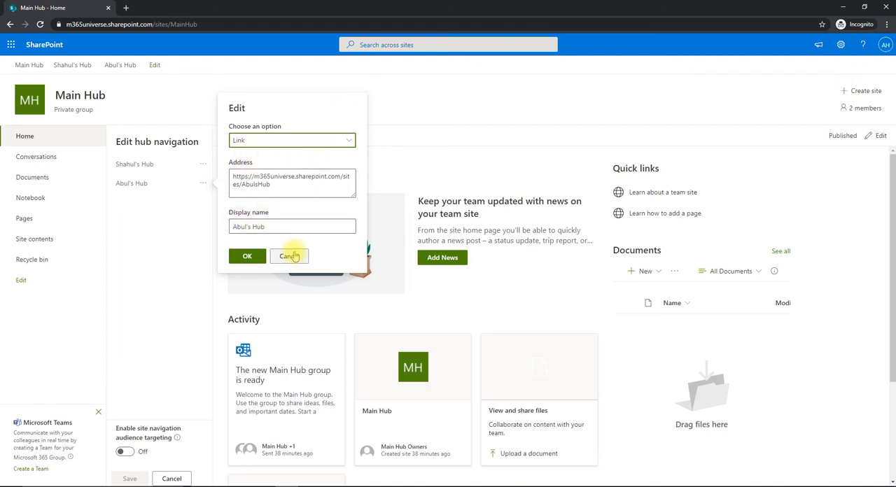
click(290, 255)
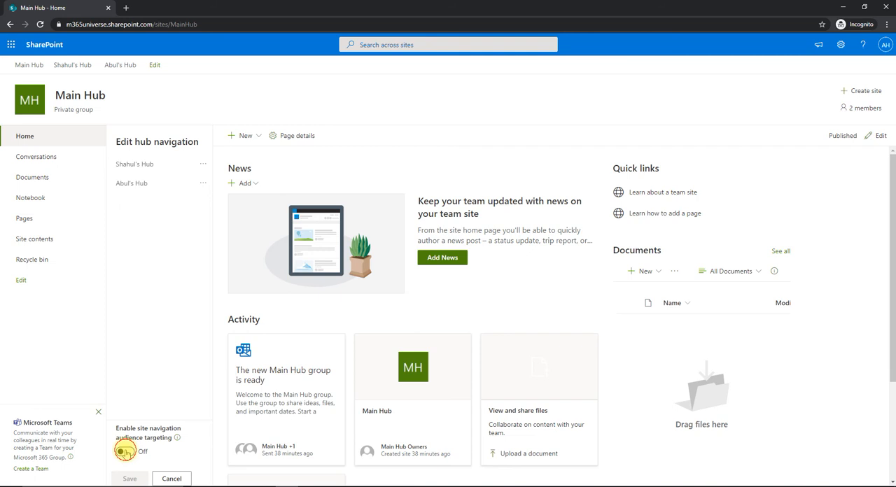
Step: Enable navigation audience targeting and target the Abul's Hub link to Abul's Hub Members
click(124, 452)
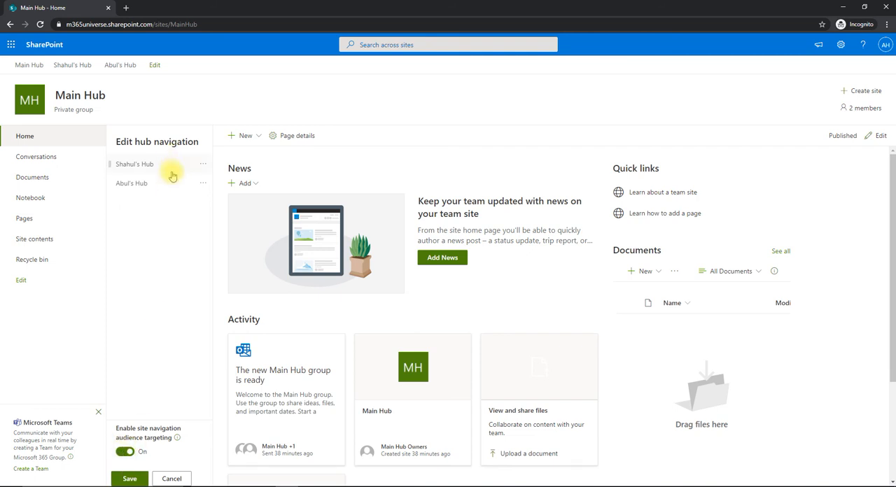
click(203, 184)
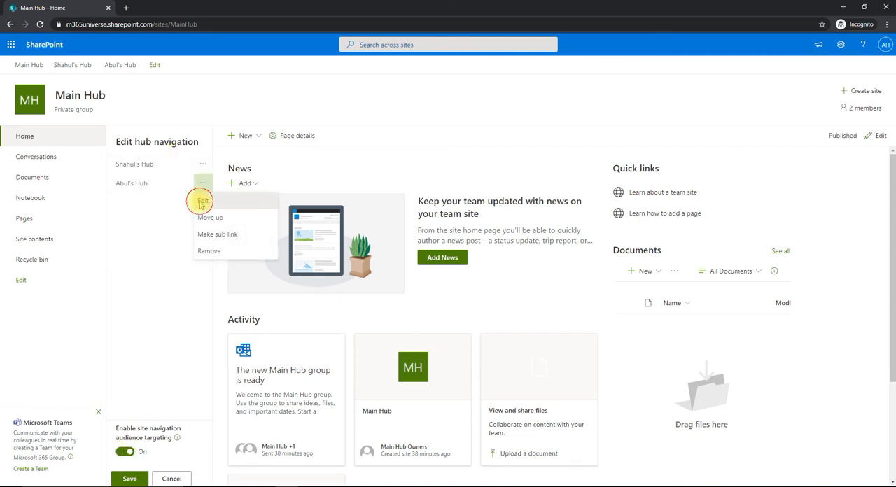
click(202, 202)
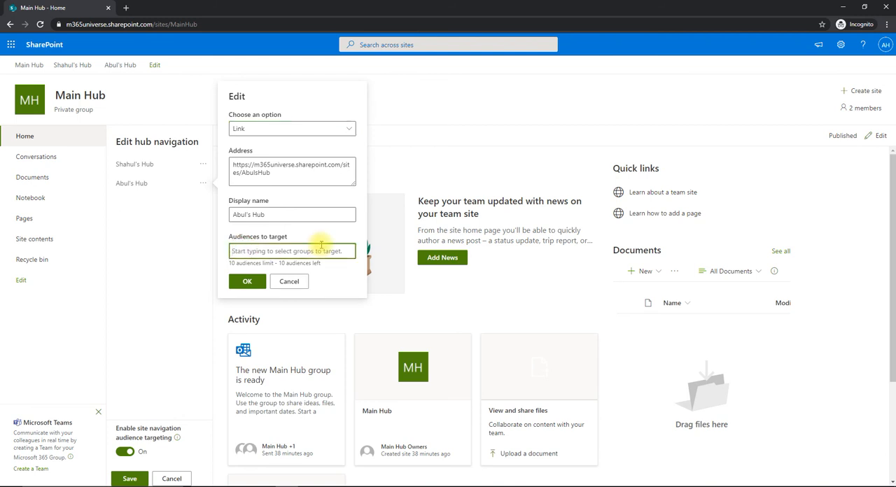
text(abul hass)
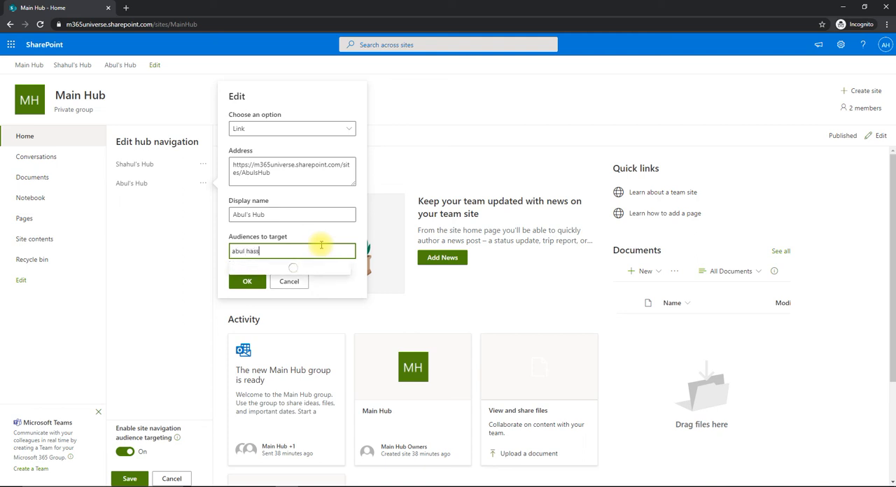
text(an)
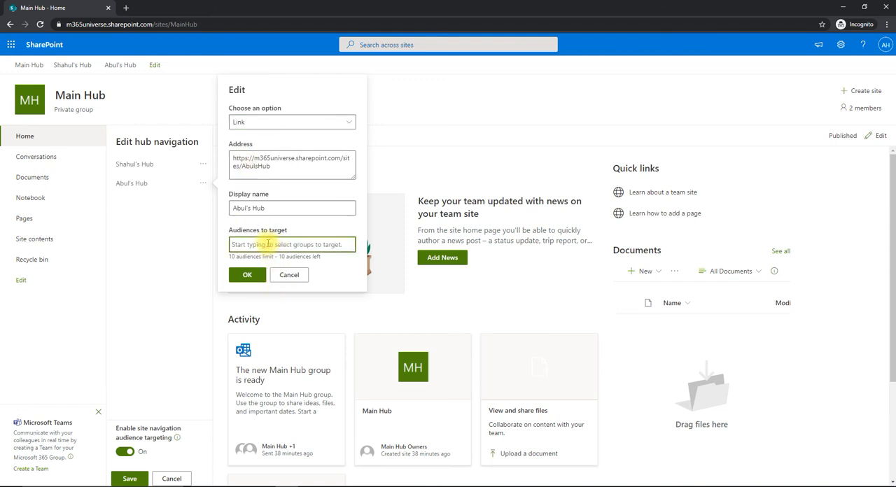
text(abul)
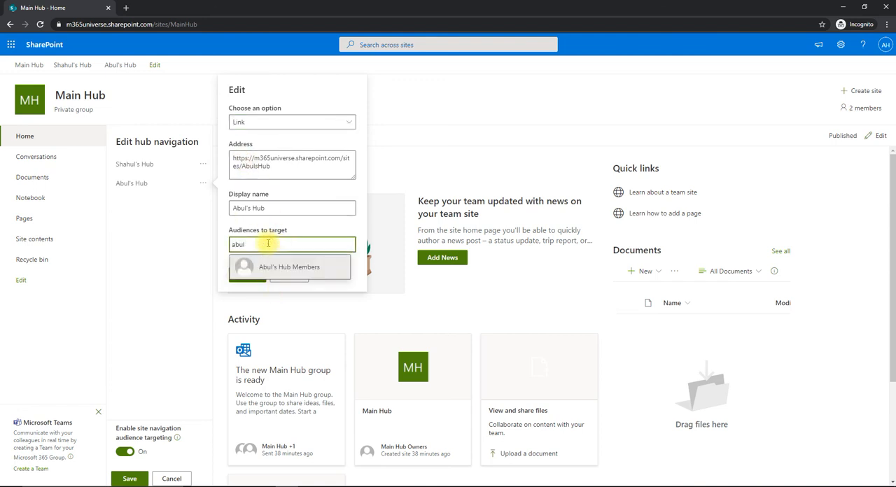
text(hassan)
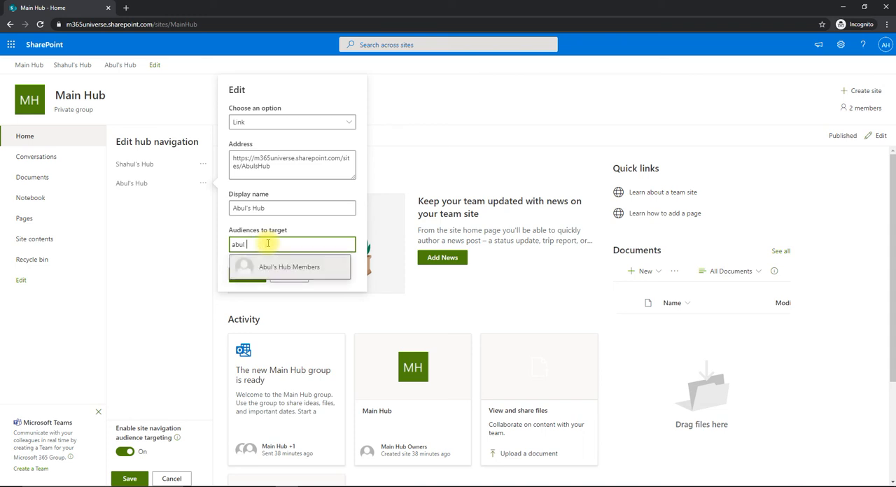
click(290, 267)
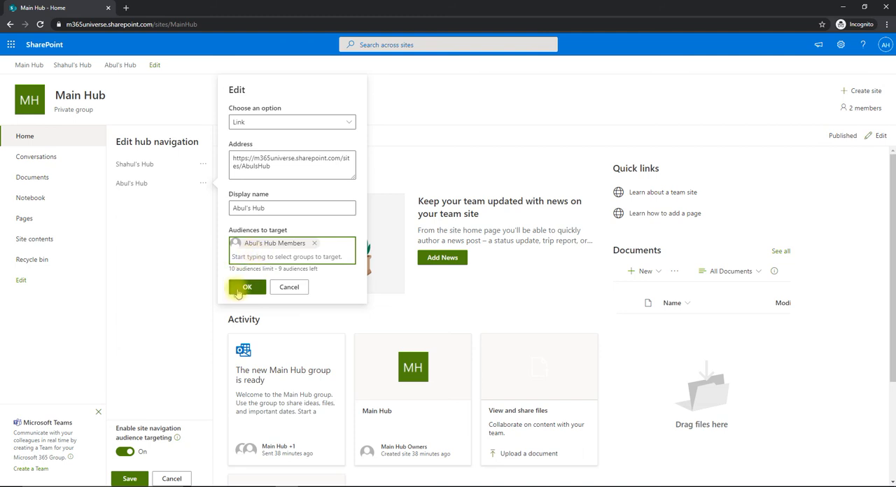
click(248, 287)
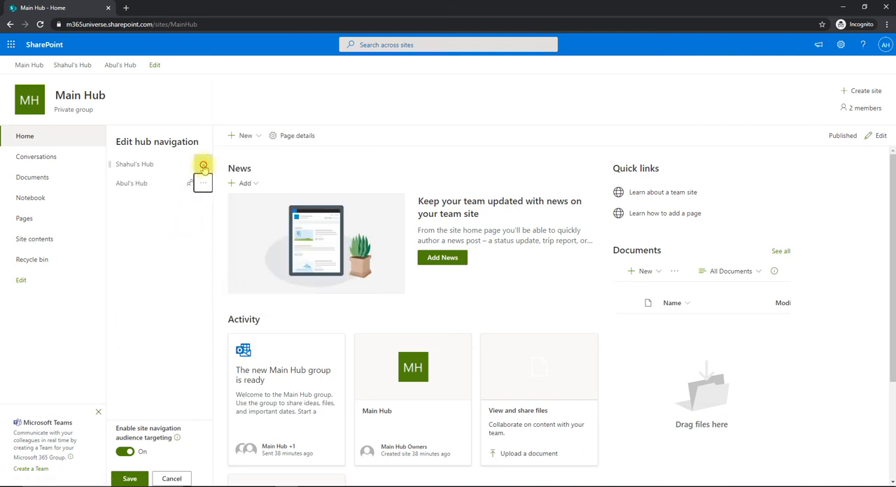
Step: Edit the Shahul's Hub link and add Shahul's Hub Members as its audience
click(203, 166)
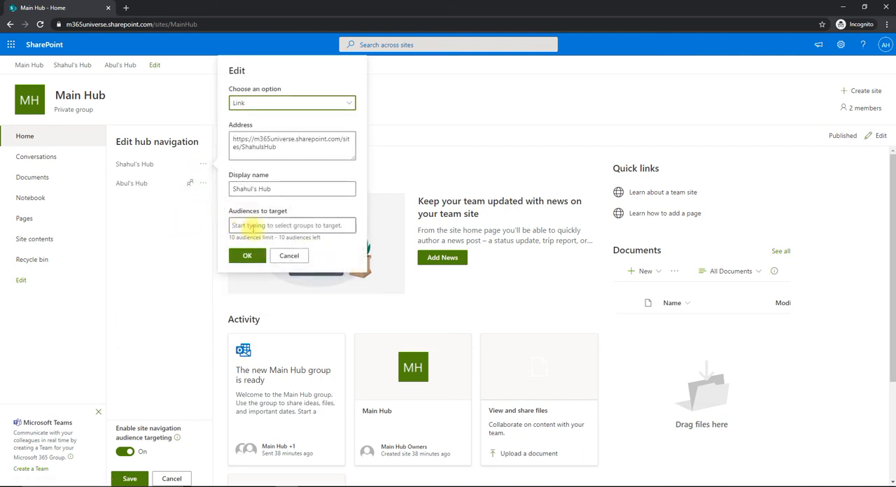
text(shahu)
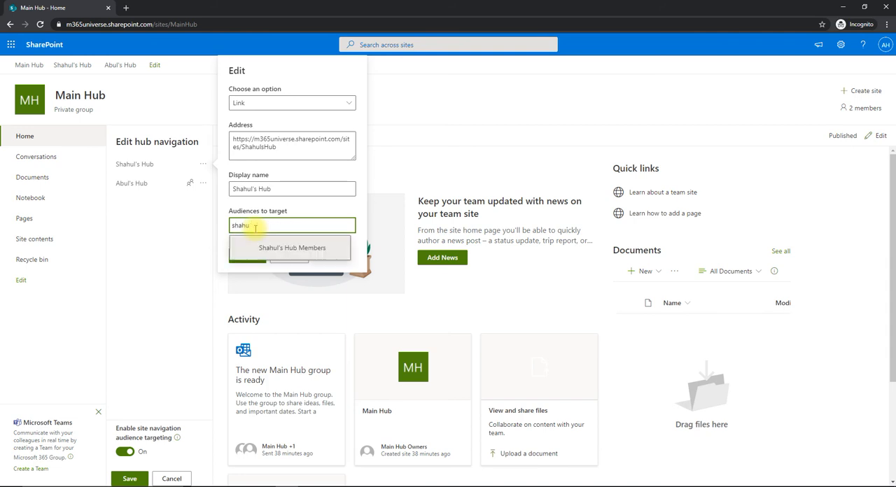
click(292, 247)
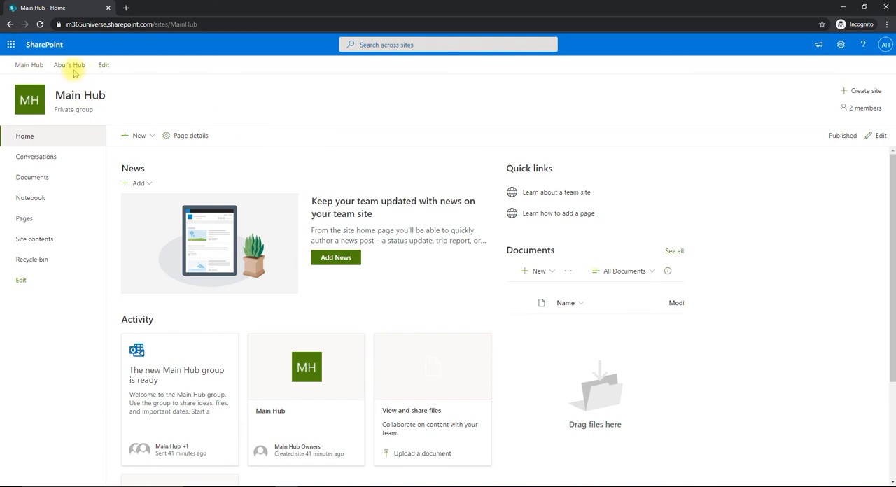
mouse_move(104, 65)
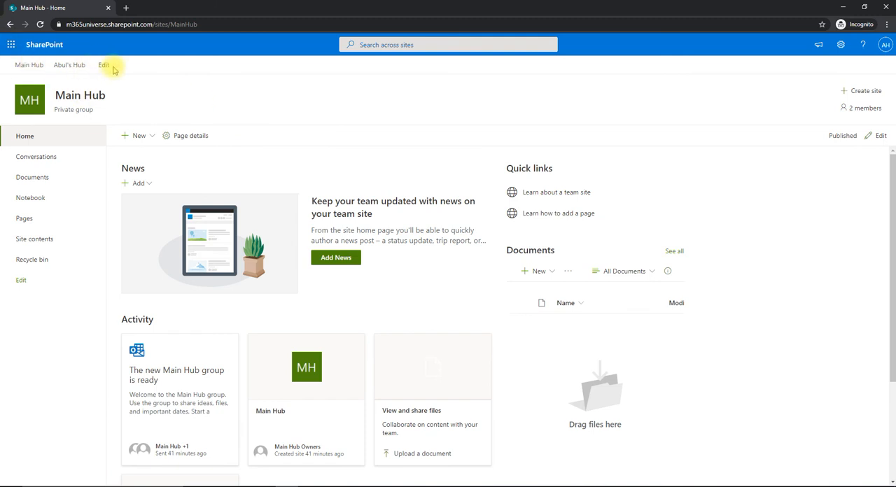
mouse_move(129, 75)
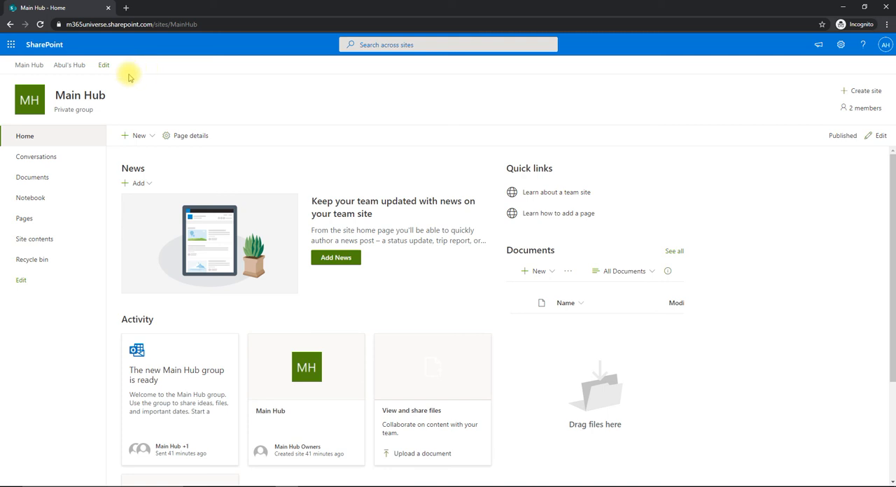
mouse_move(69, 65)
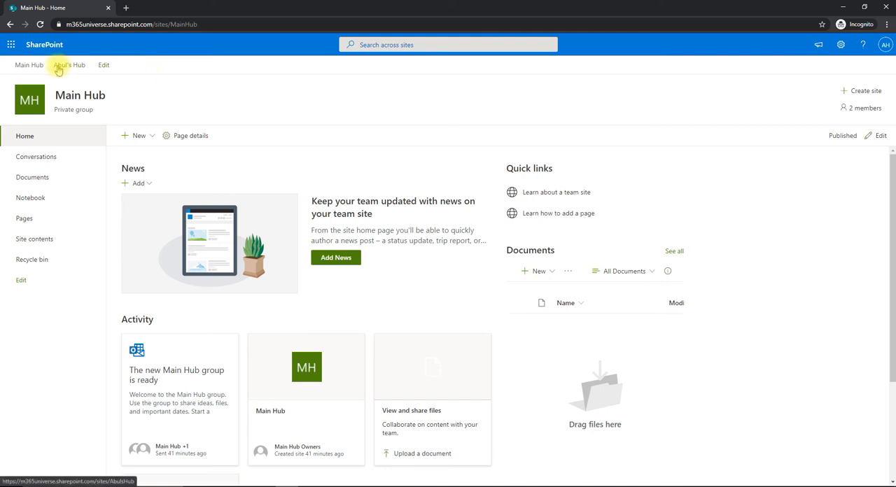
mouse_move(103, 64)
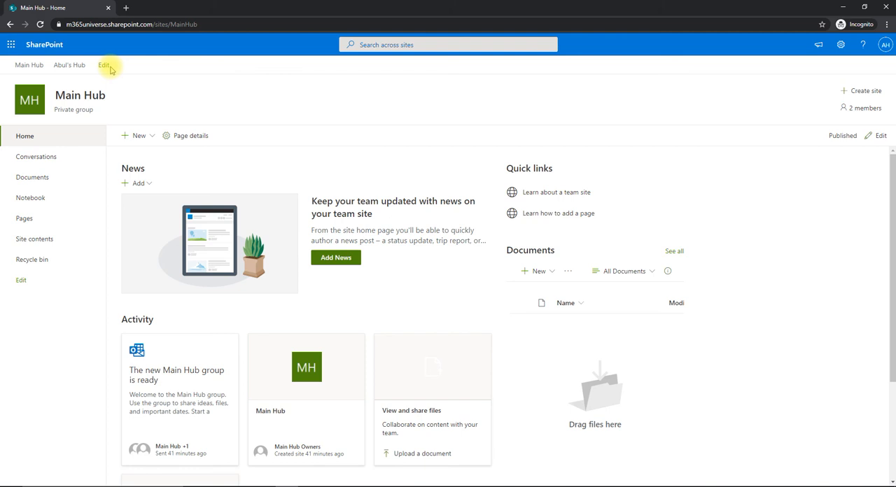
mouse_move(128, 103)
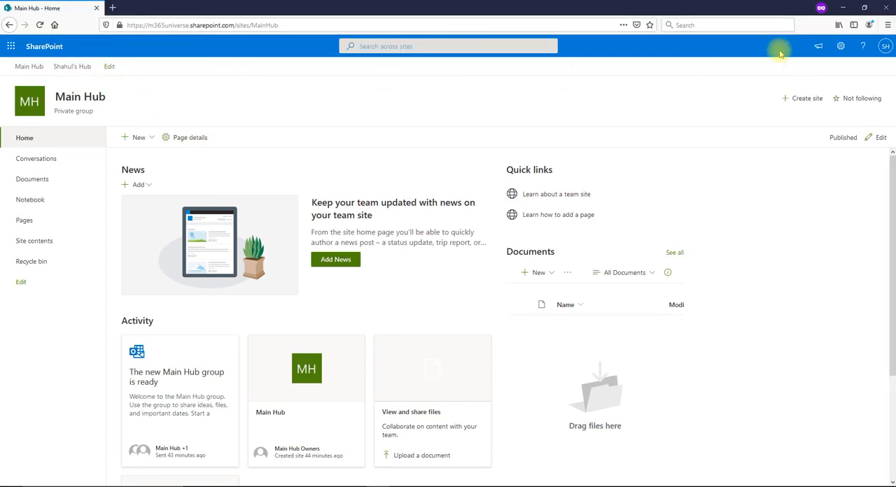
mouse_move(139, 66)
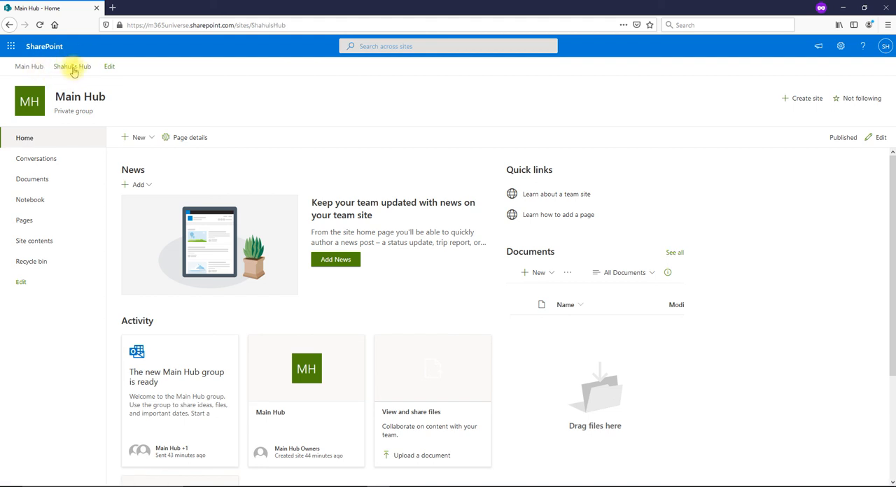
Step: As the other user, open Shahul's Hub from the Main Hub navigation bar
click(73, 65)
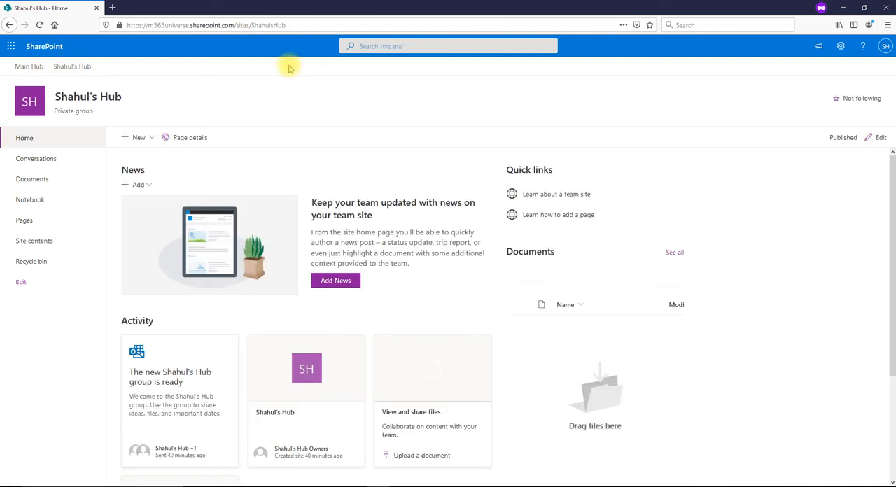